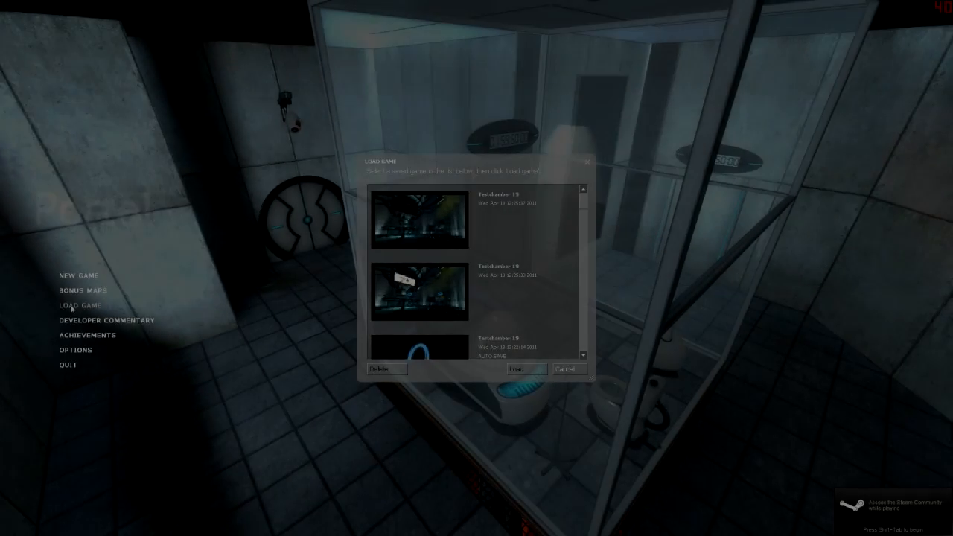
Load the most recent Testchamber 19 save from the Load Game dialog.
{"action": "left_click", "coordinate": [420, 219]}
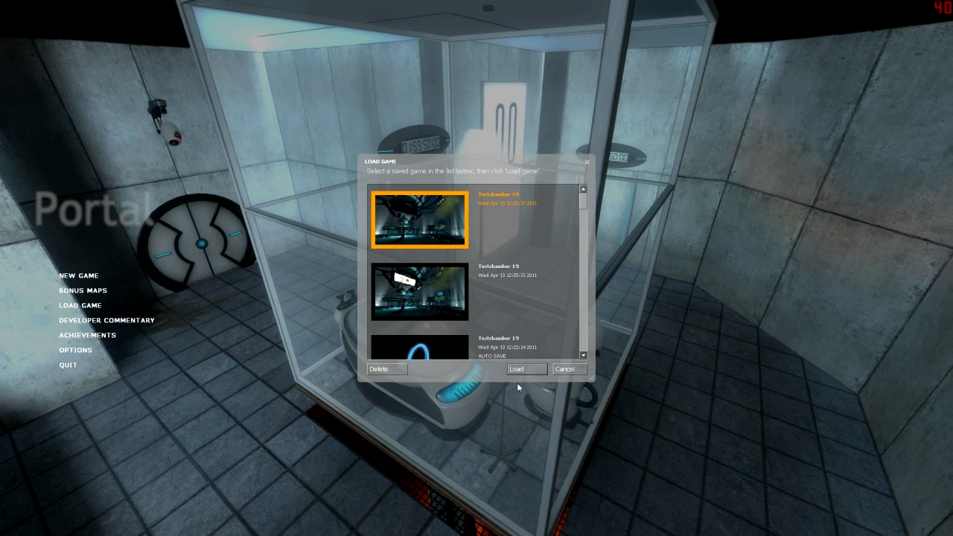
{"action": "left_click", "coordinate": [527, 369]}
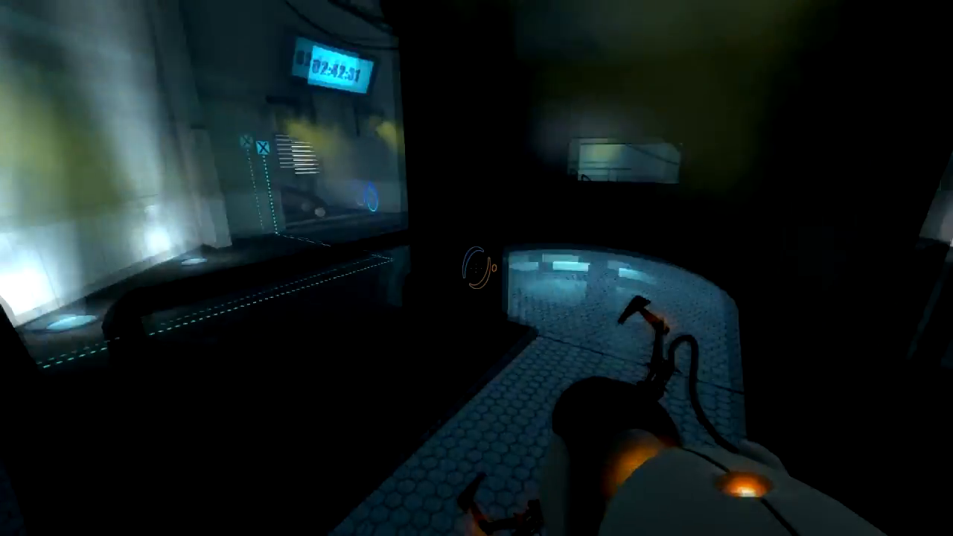
{"action": "mouse_move", "coordinate": [477, 268]}
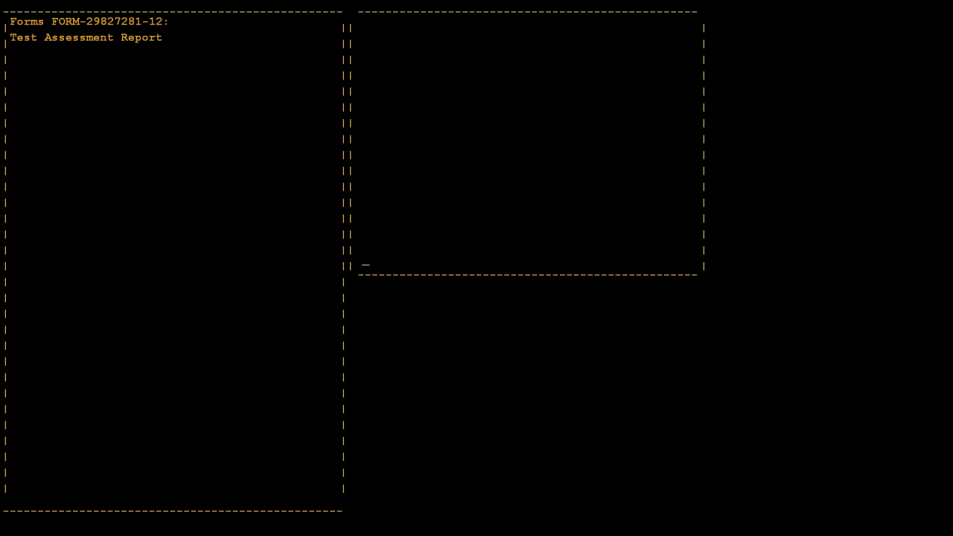
Watch the FORM-55551-5 lyrics type out, from 'This was a triumph' to 'threw every piece', beside the scrolling names.
{"action": "type", "text": "This was a triumph."}
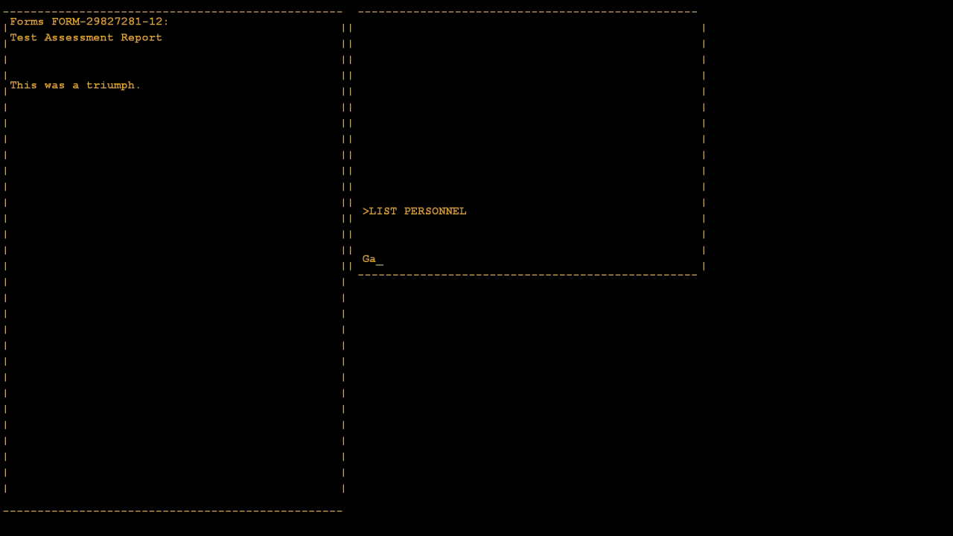
{"action": "type", "text": "I'm making a note here:"}
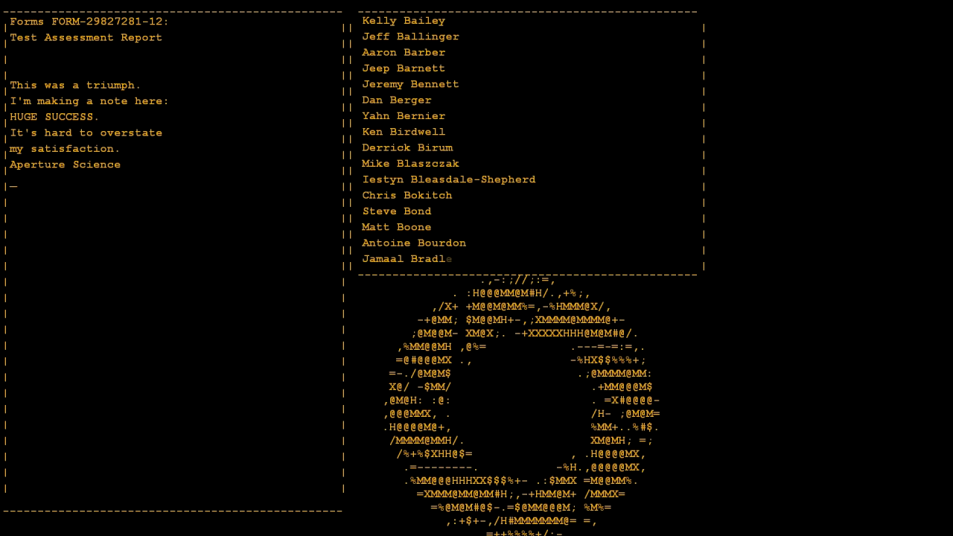
{"action": "type", "text": "We do what we must"}
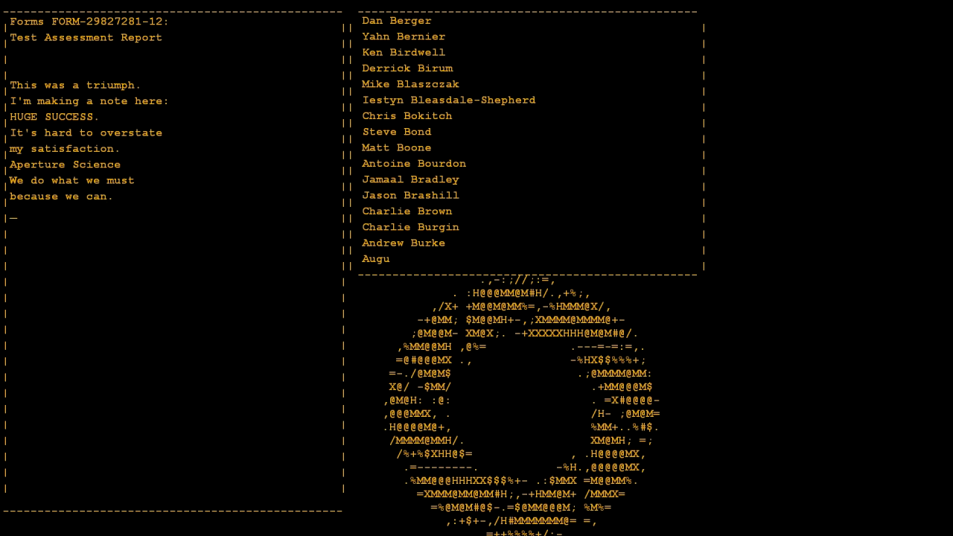
{"action": "type", "text": "For the good of all of us."}
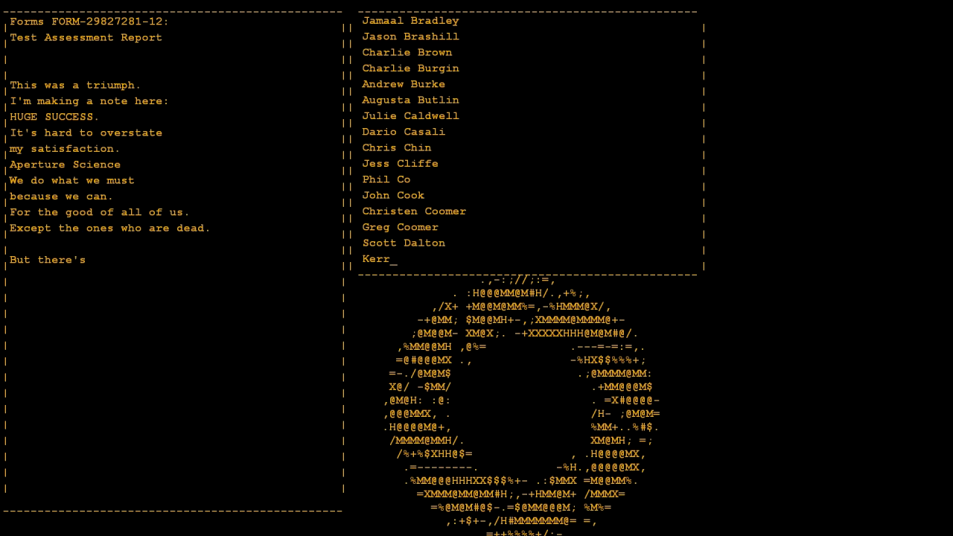
{"action": "type", "text": "no sense crying over every"}
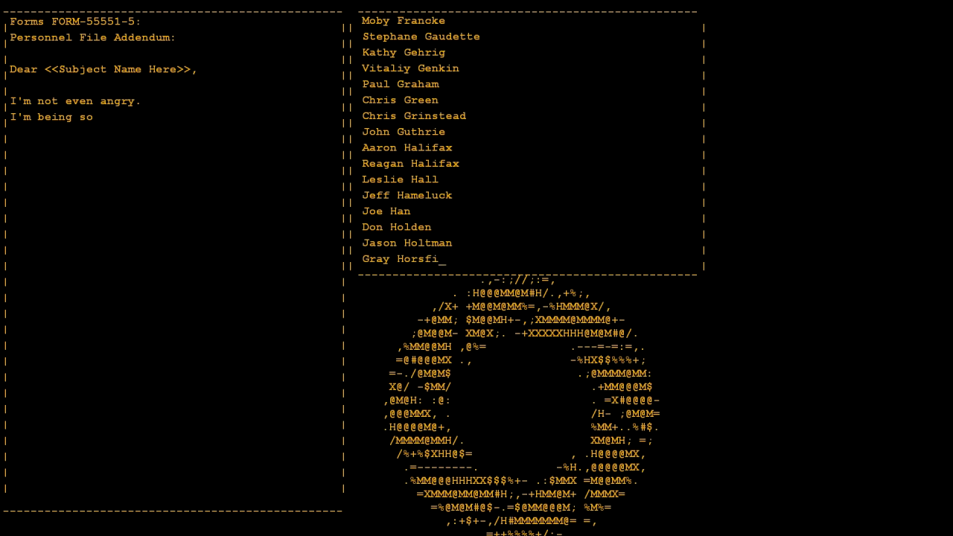
{"action": "type", "text": "sincere right now."}
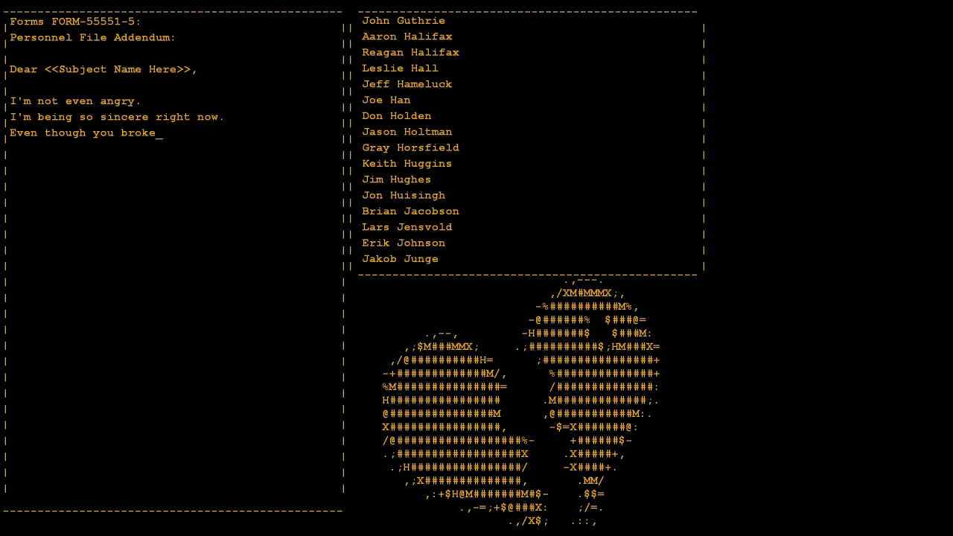
{"action": "type", "text": "my heart."}
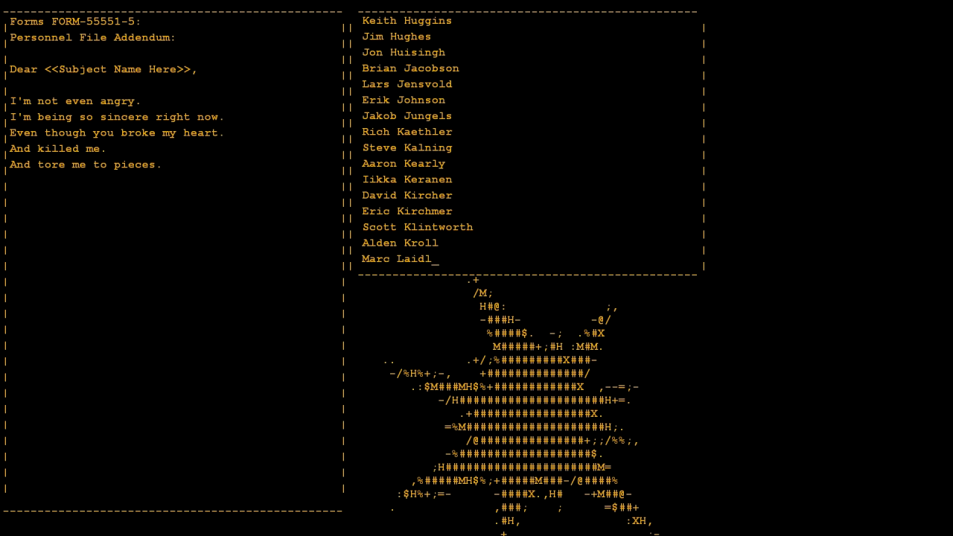
{"action": "type", "text": "And threw every piece"}
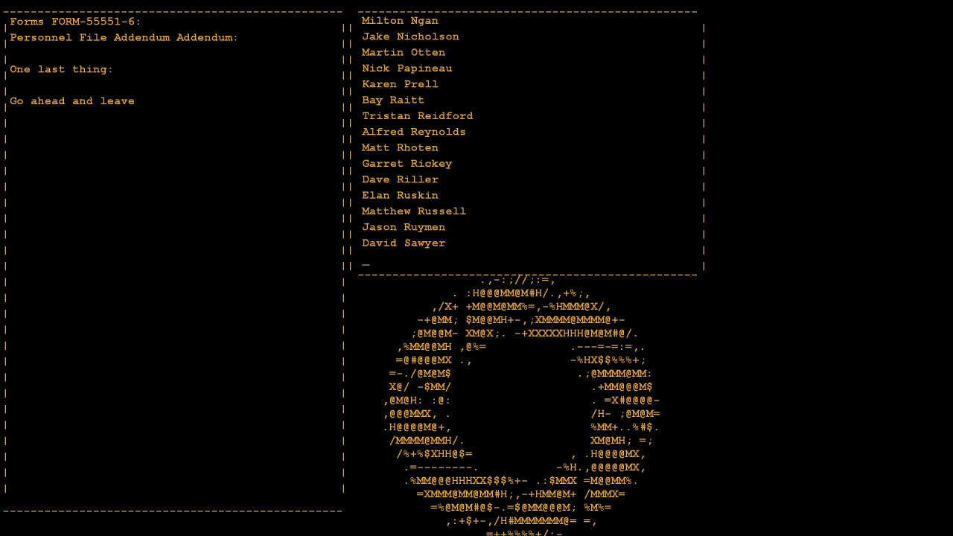
Watch FORM-55551-6 and its postscripts type out through 'still alive' as the list reaches the legal team.
{"action": "type", "text": "me."}
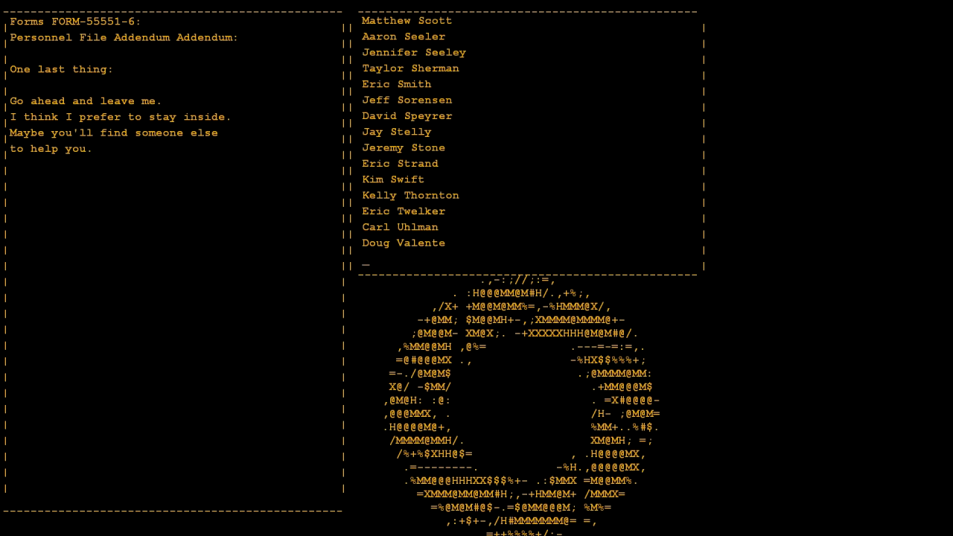
{"action": "type", "text": "Maybe Black M"}
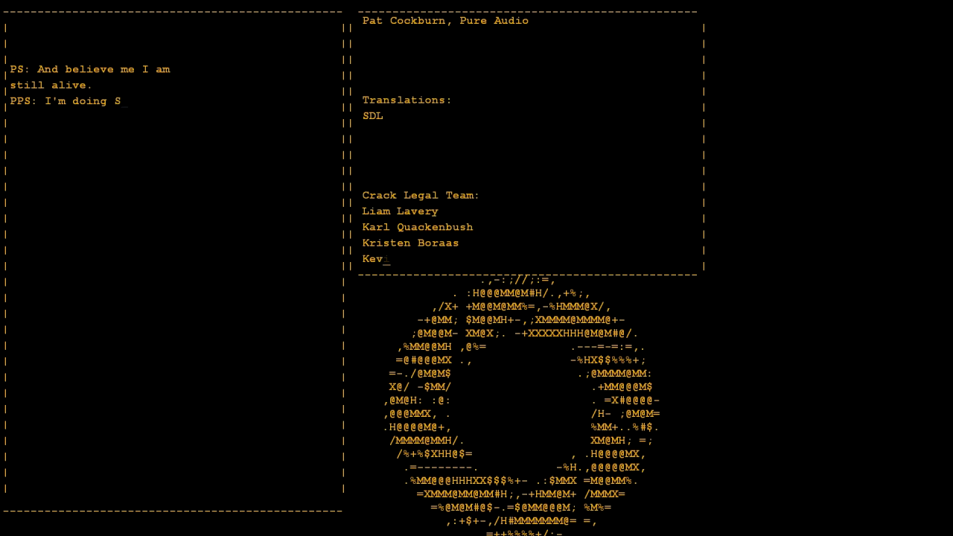
{"action": "type", "text": "cience and I'm still alive"}
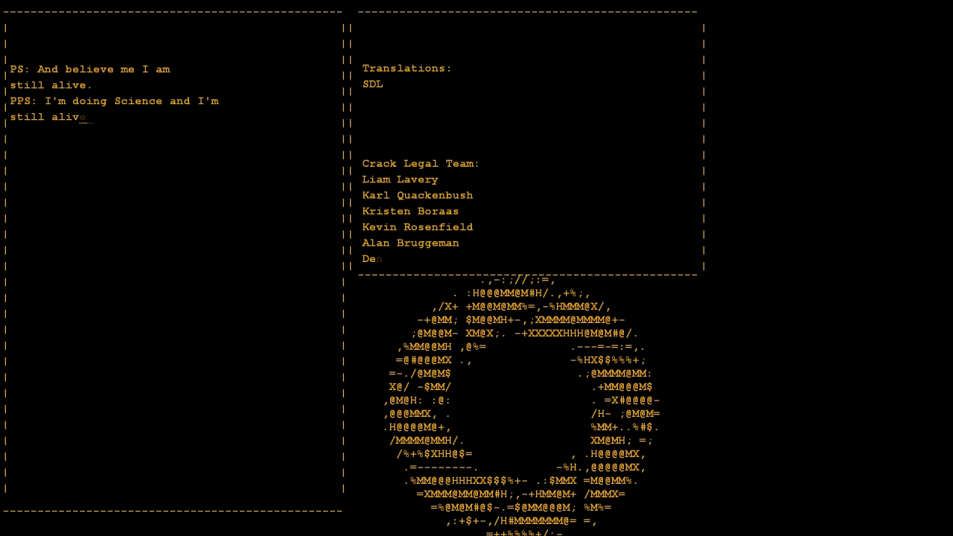